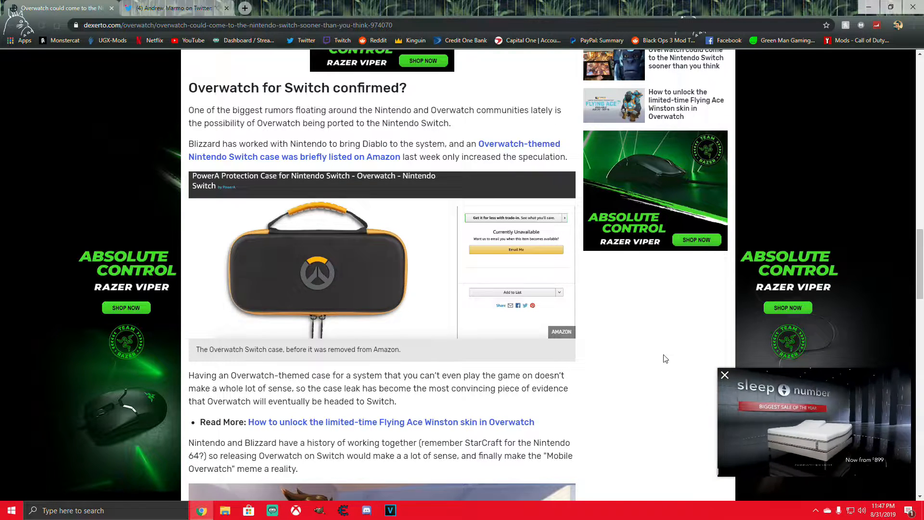
Step: Read through the Dexerto Overwatch-on-Switch article, briefly glancing at the leak tweet tab in between
click(725, 375)
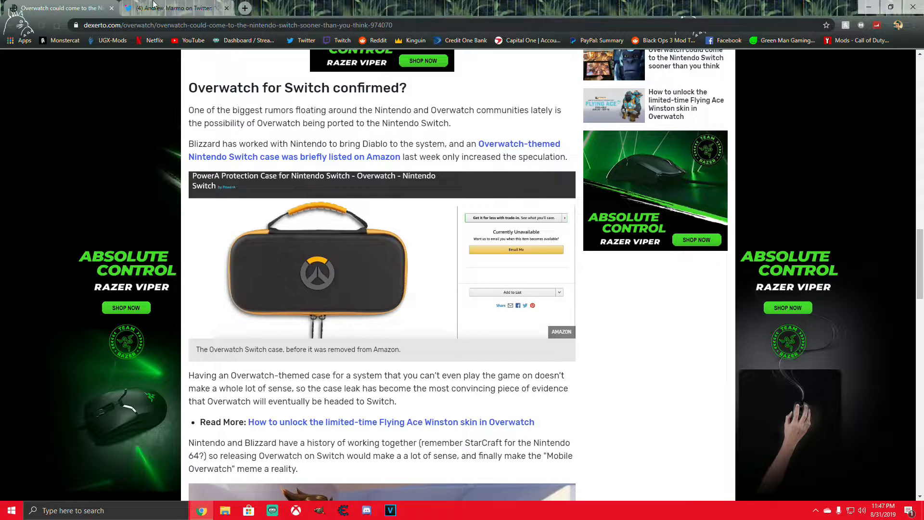
click(172, 8)
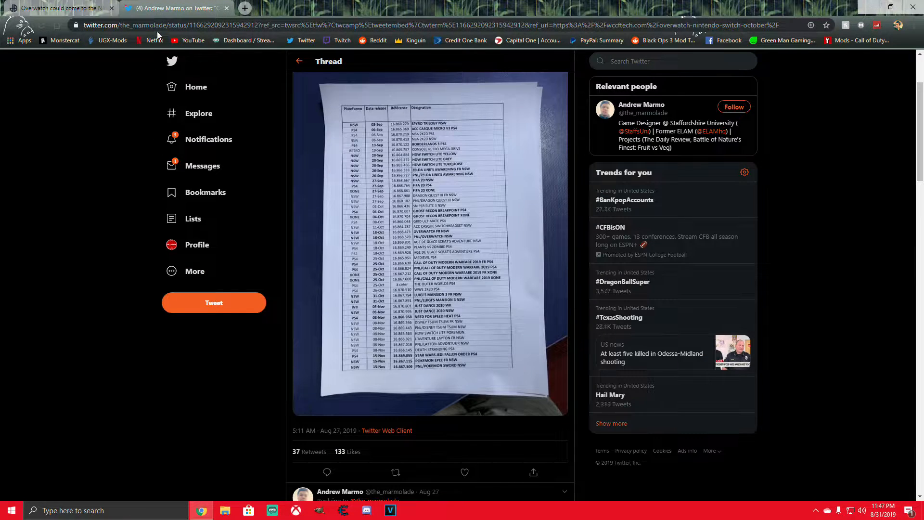
click(59, 8)
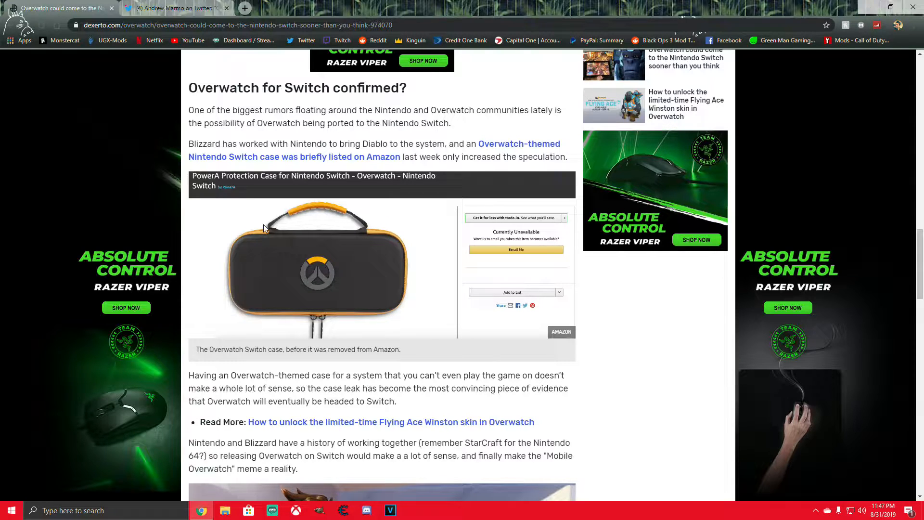
mouse_move(348, 251)
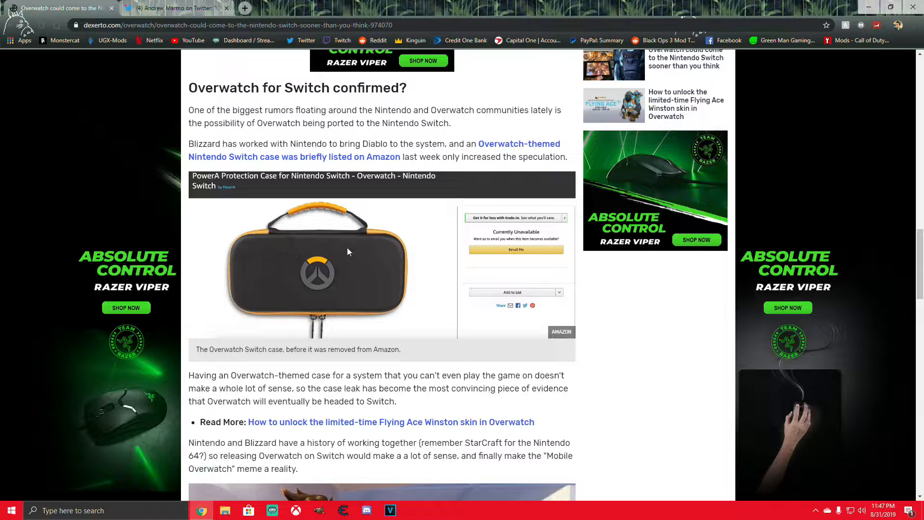
mouse_move(483, 337)
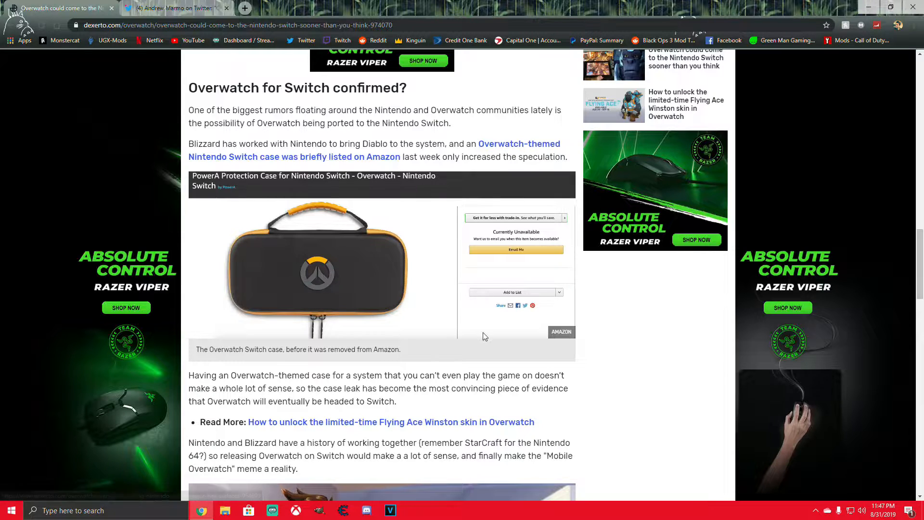
mouse_move(690, 359)
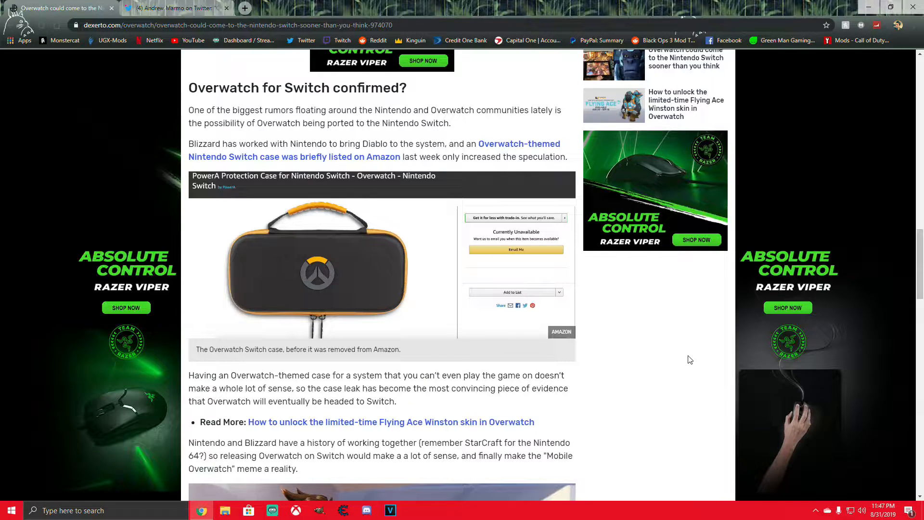
mouse_move(582, 351)
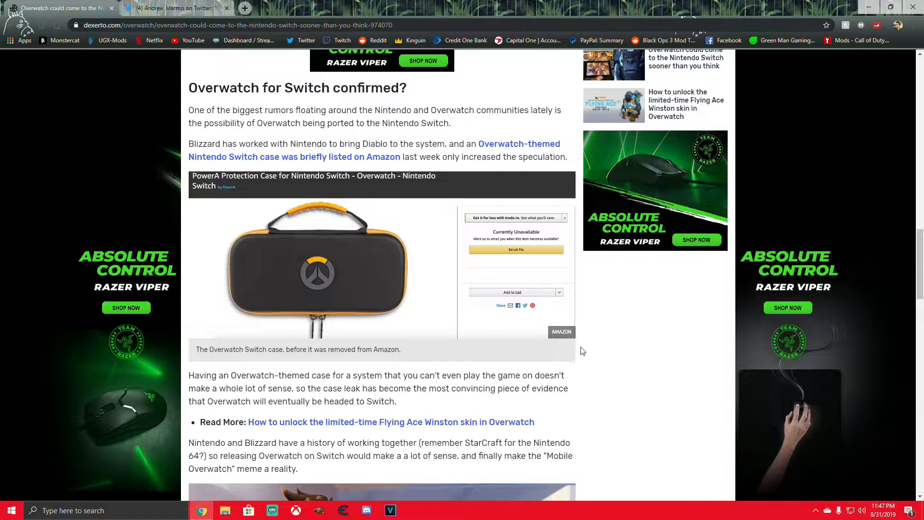
mouse_move(592, 385)
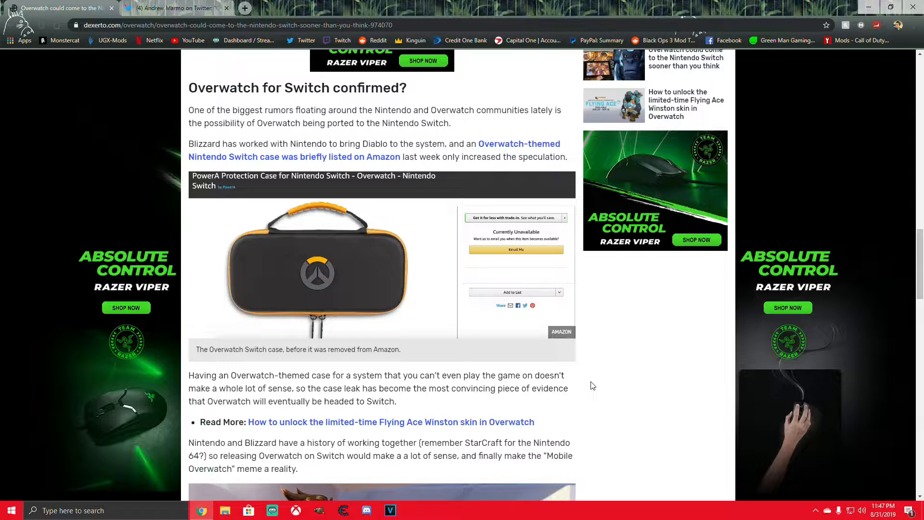
scroll(up, 3)
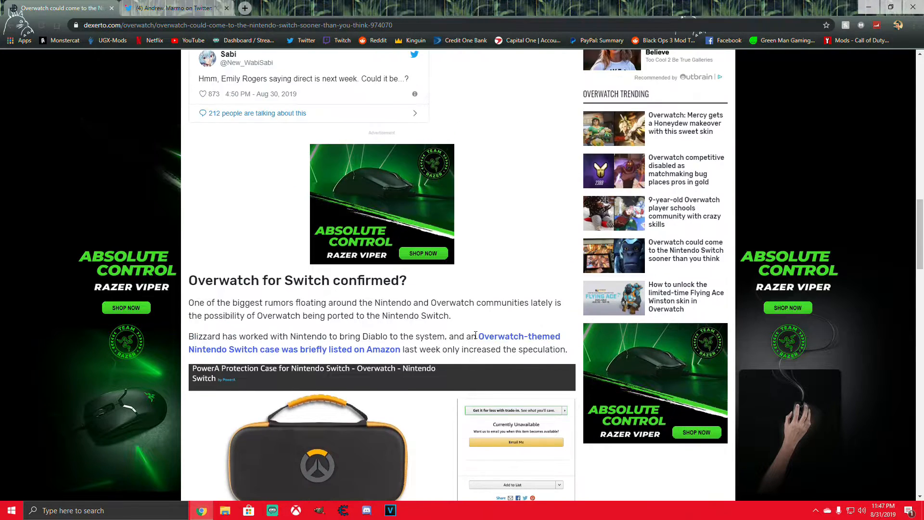
scroll(up, 3)
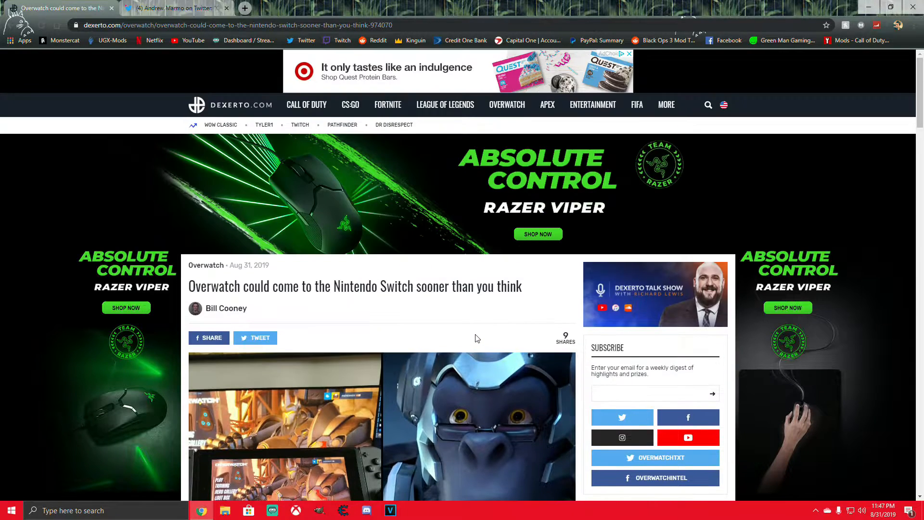
mouse_move(481, 310)
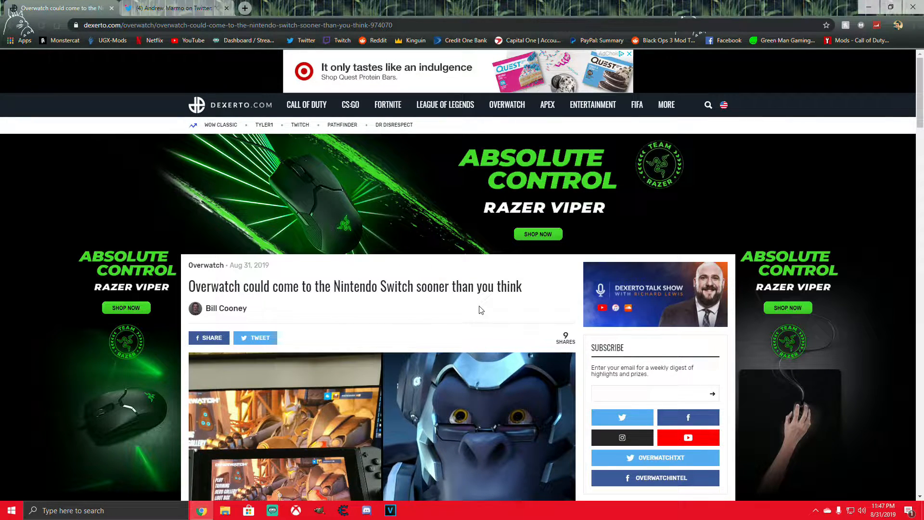
scroll(down, 3)
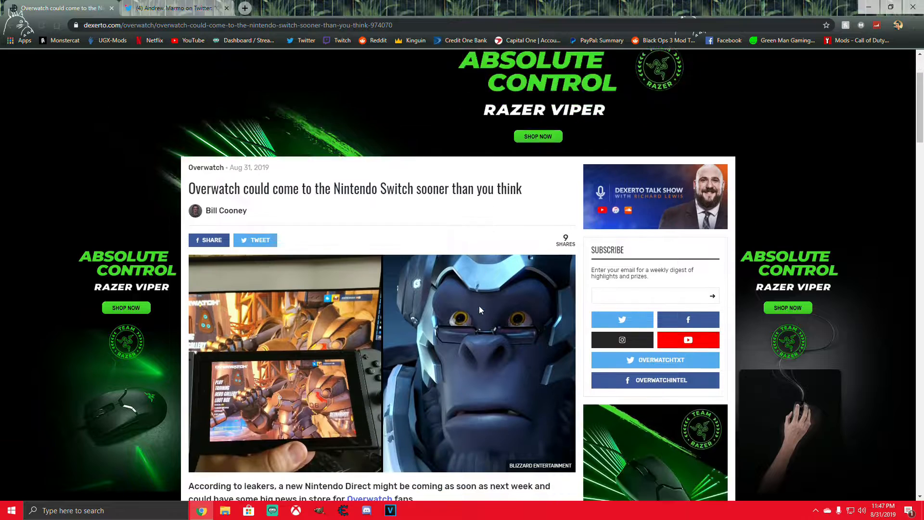
scroll(down, 3)
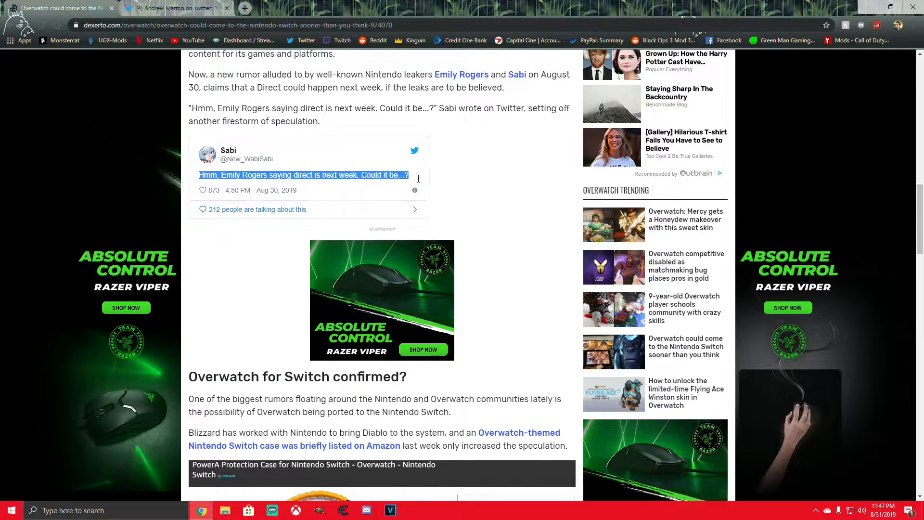
click(505, 197)
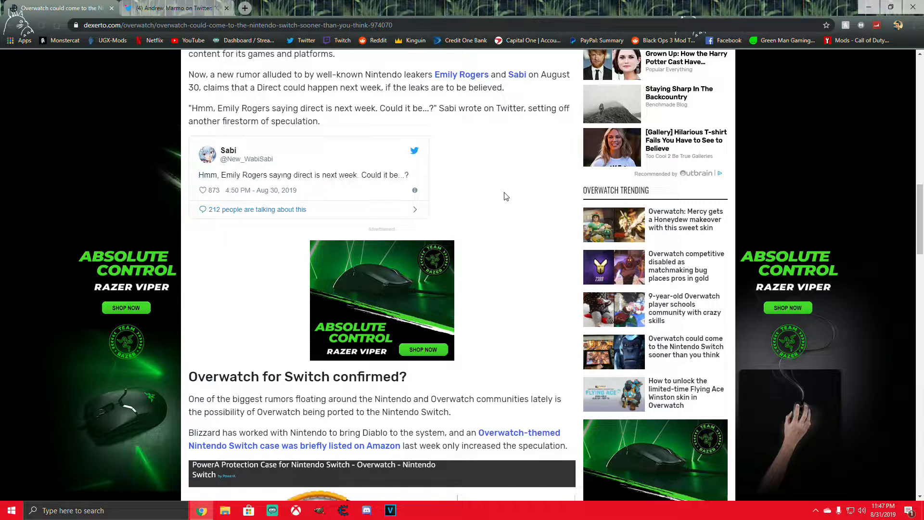
scroll(down, 3)
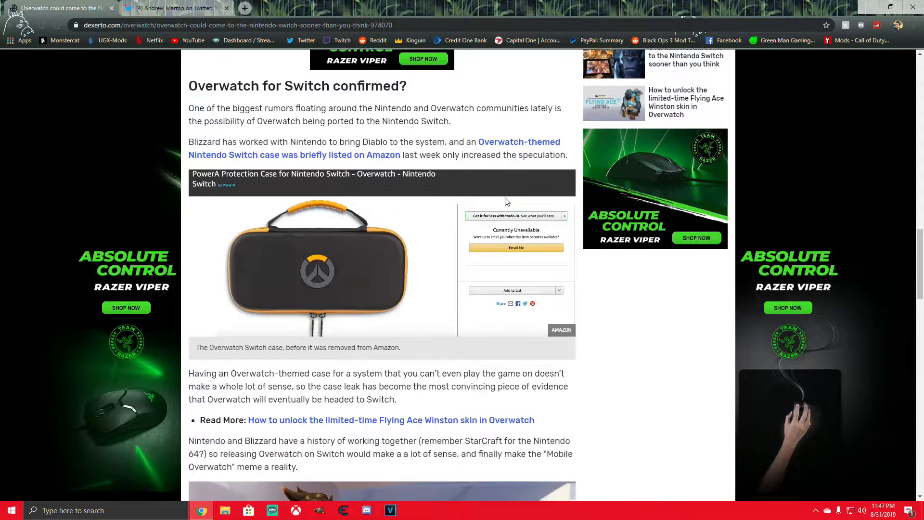
scroll(down, 3)
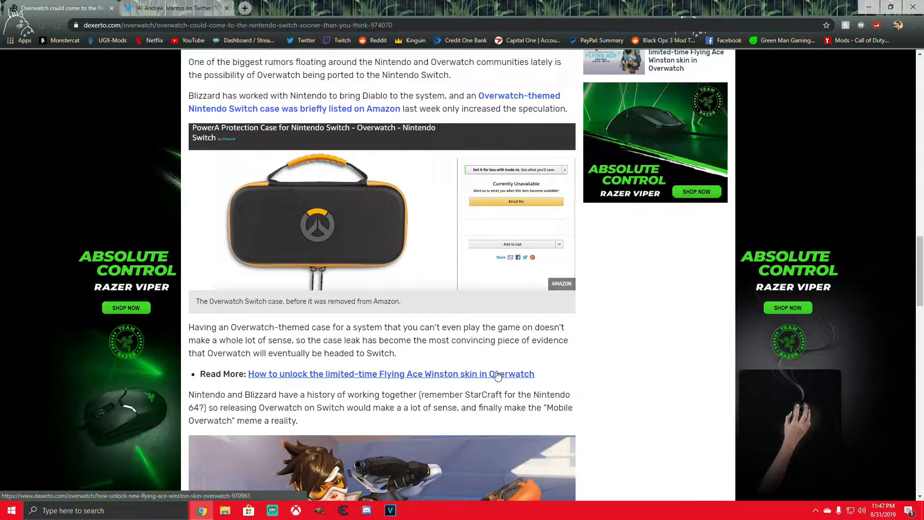
mouse_move(472, 324)
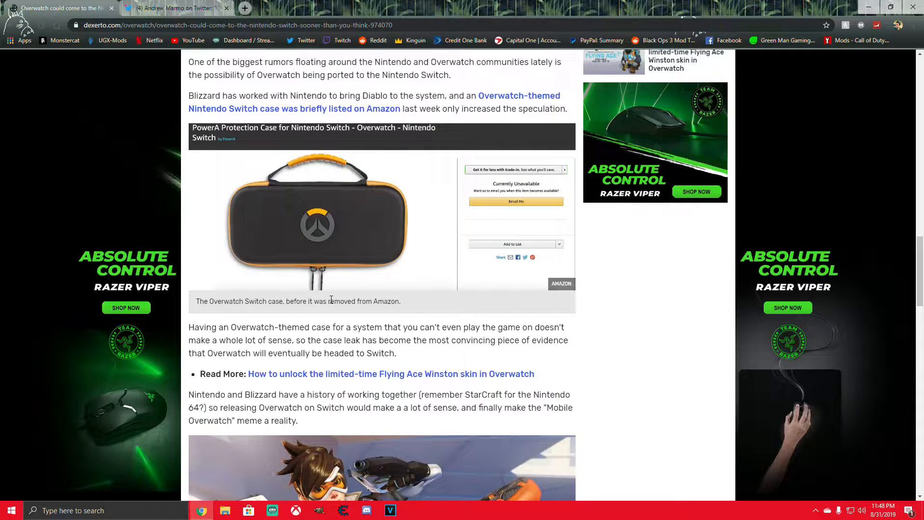
mouse_move(300, 224)
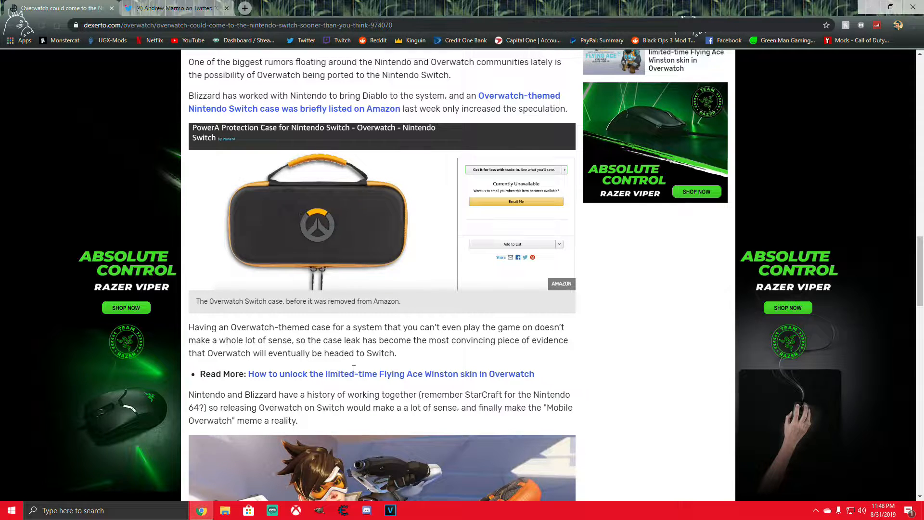
scroll(down, 3)
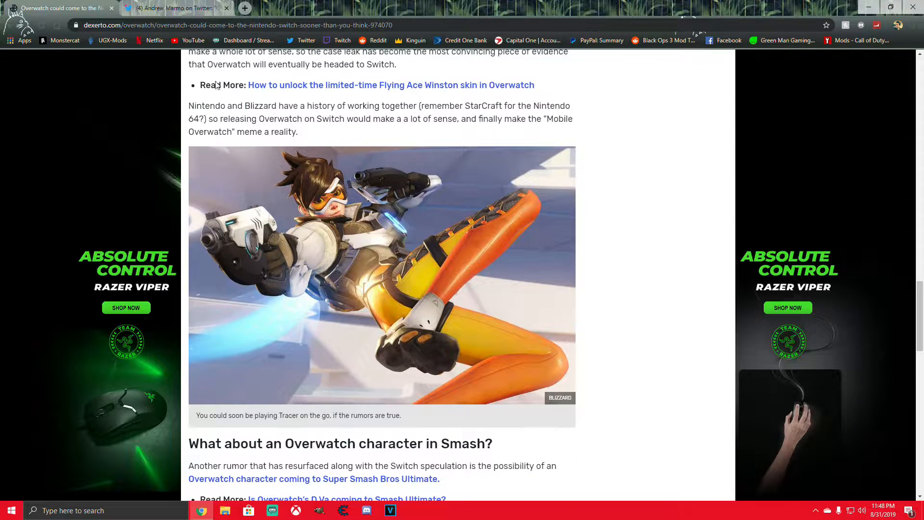
Step: Switch to Andrew Marmo's October 18 leak tweet, read it from the top and view its photo full-size
click(172, 8)
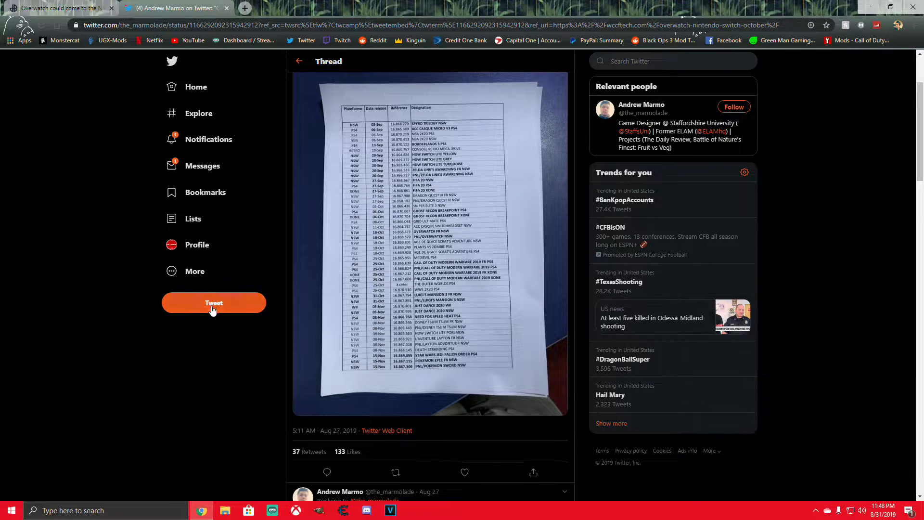
scroll(up, 3)
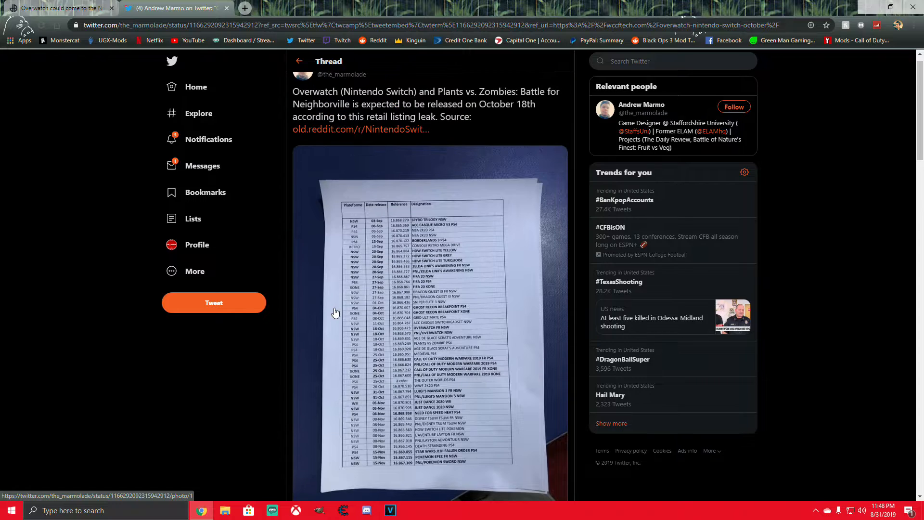
scroll(up, 3)
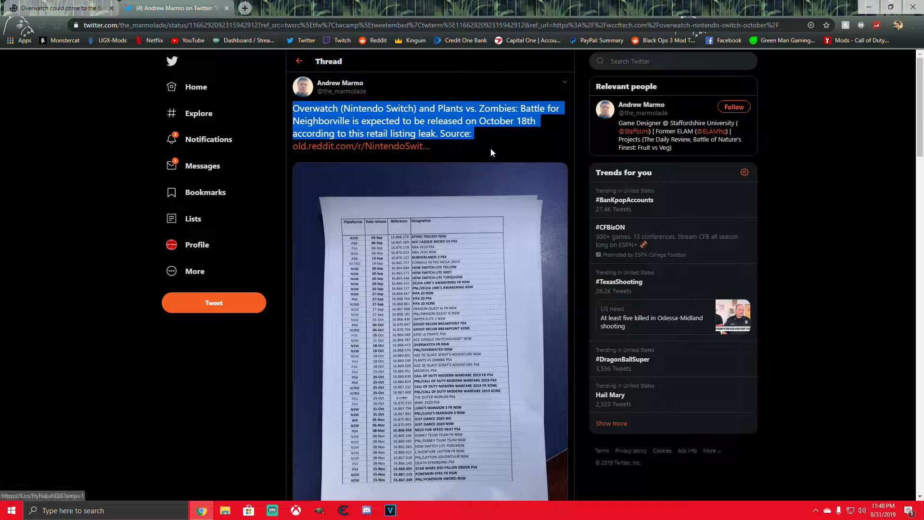
click(456, 280)
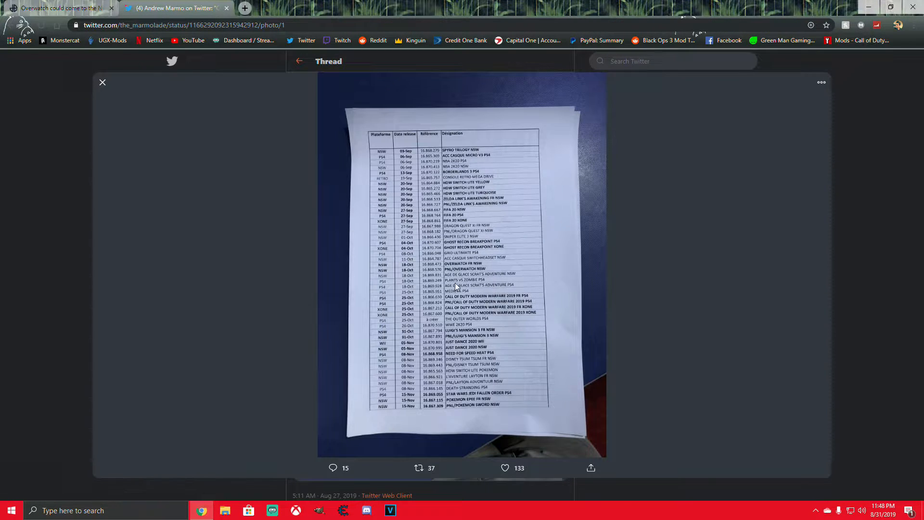
mouse_move(464, 288)
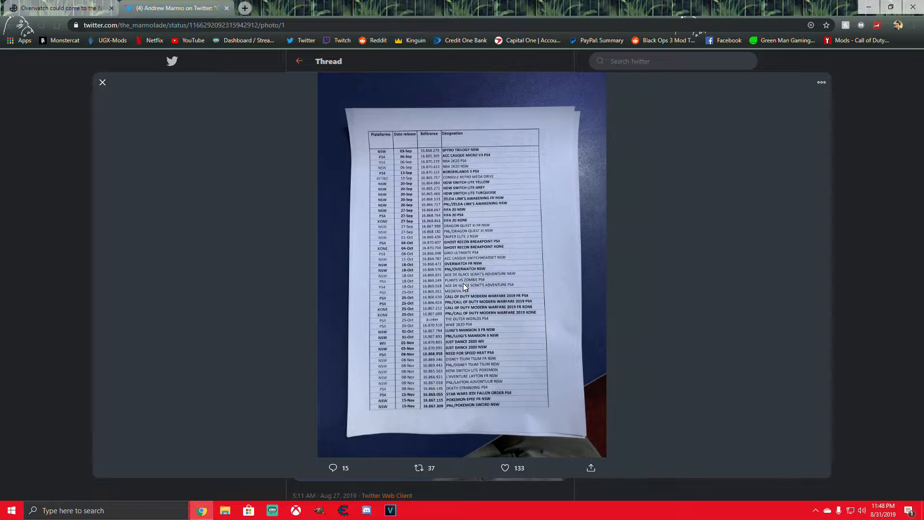
mouse_move(483, 285)
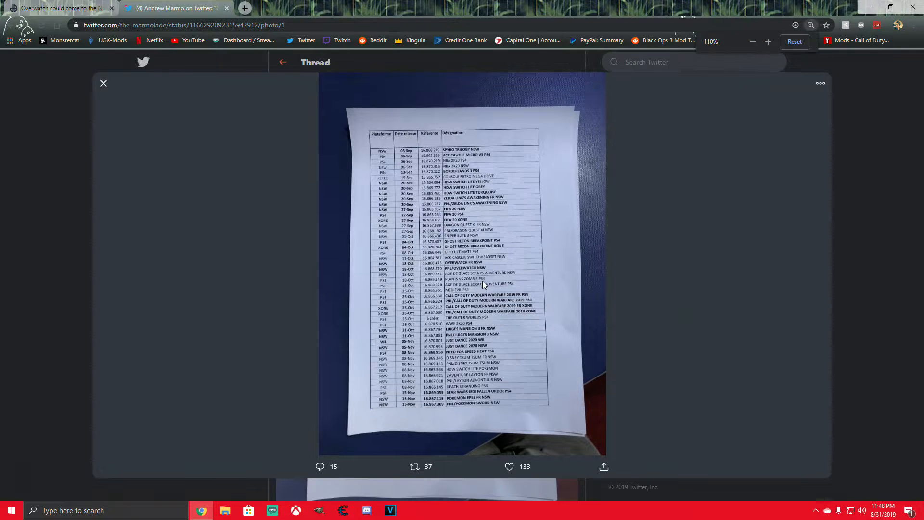
Step: Save the leaked retailer list photo from the tweet into the Downloads folder as a JPG
click(752, 42)
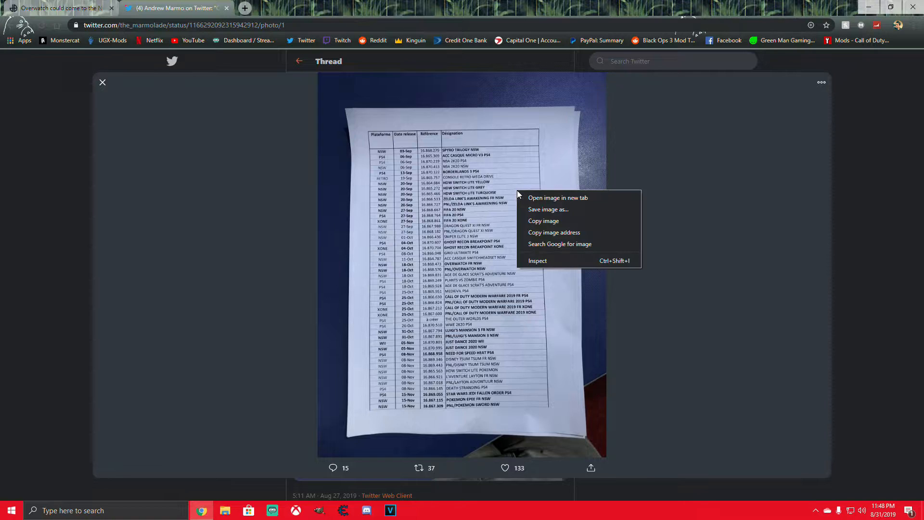
click(547, 209)
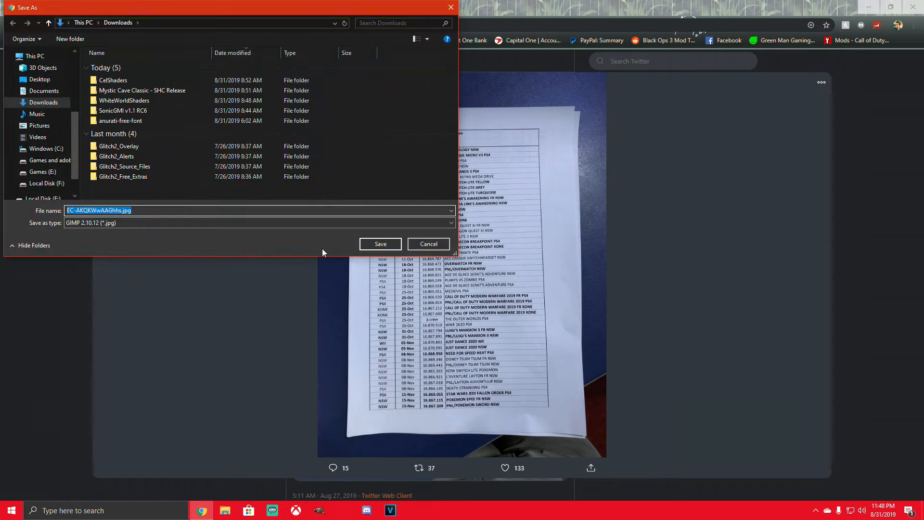
click(380, 244)
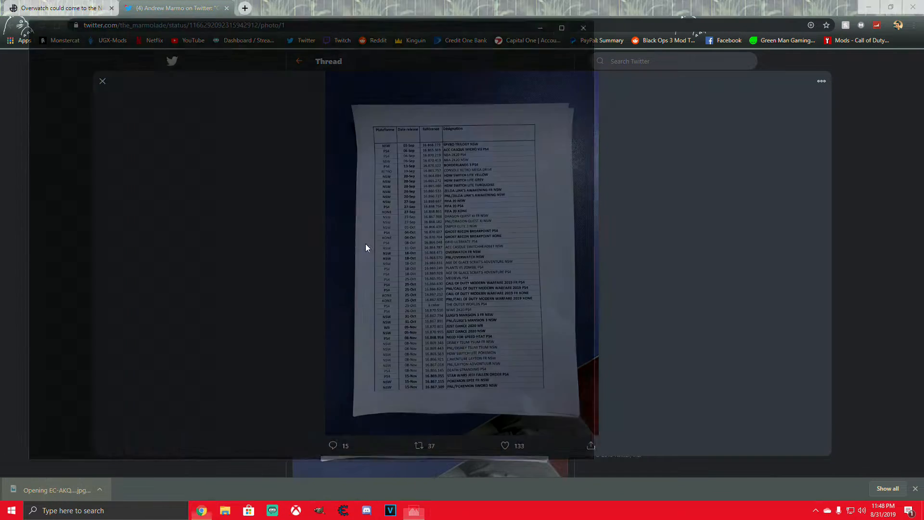
Step: Open the downloaded leak photo in Photos and zoom in on the 18-Oct Overwatch NSW rows
click(57, 490)
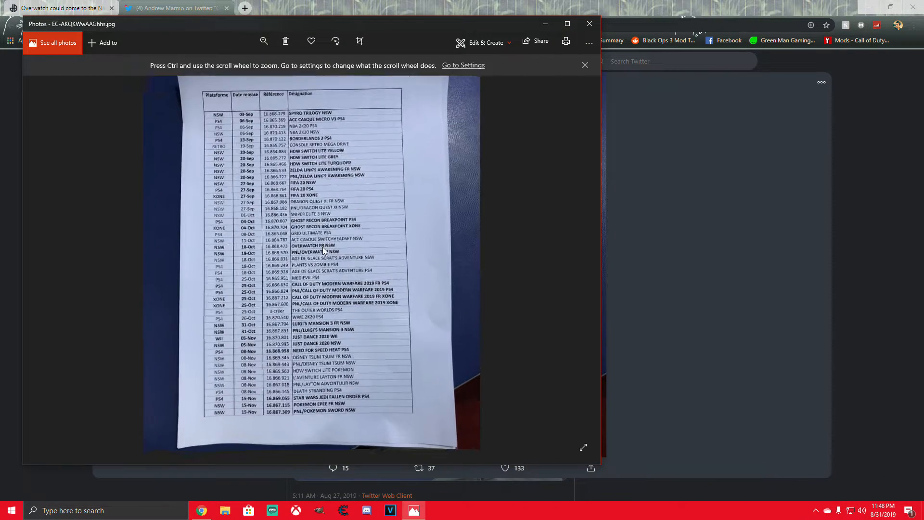
scroll(up, 3)
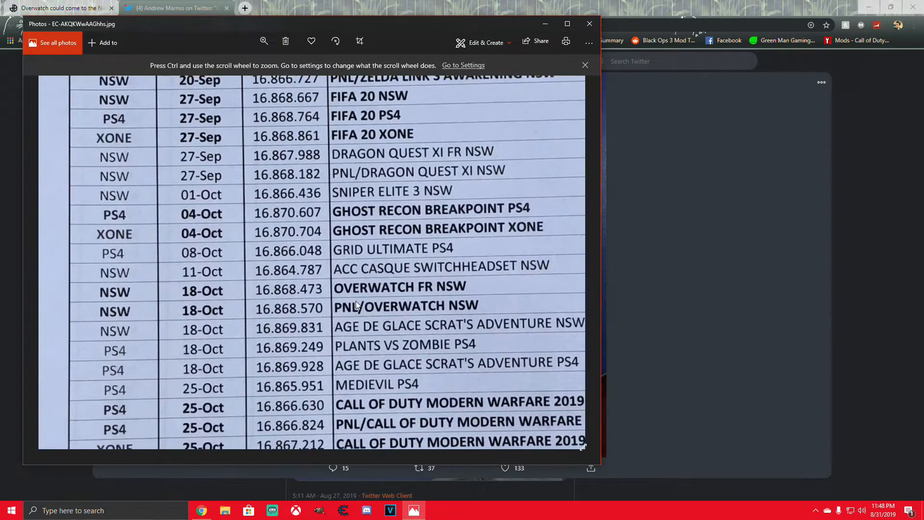
scroll(up, 3)
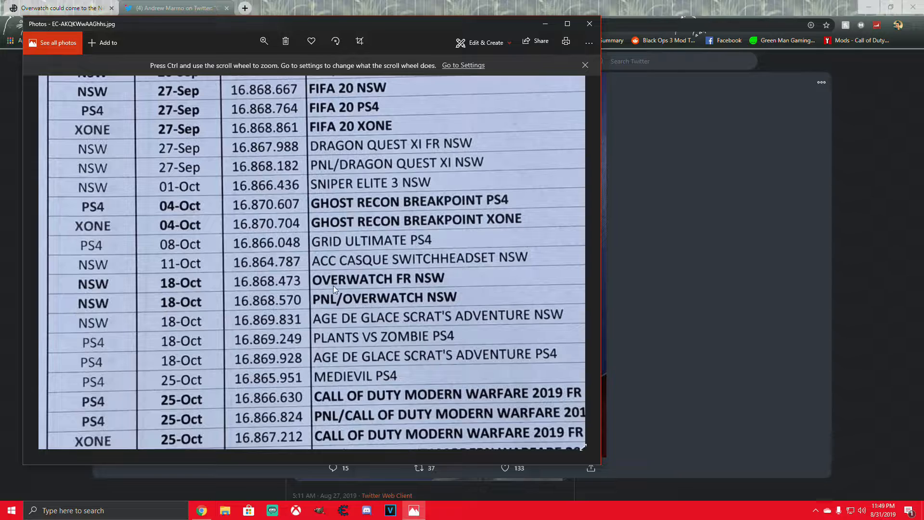
scroll(up, 3)
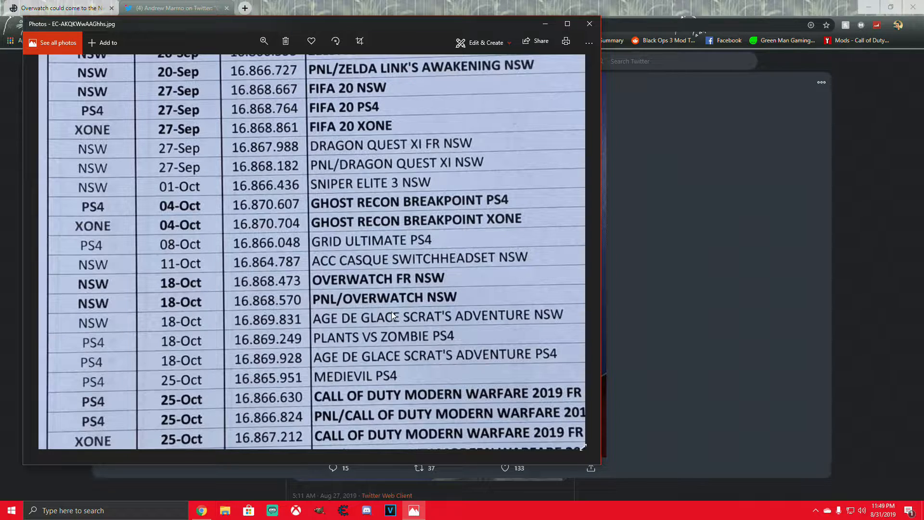
mouse_move(75, 301)
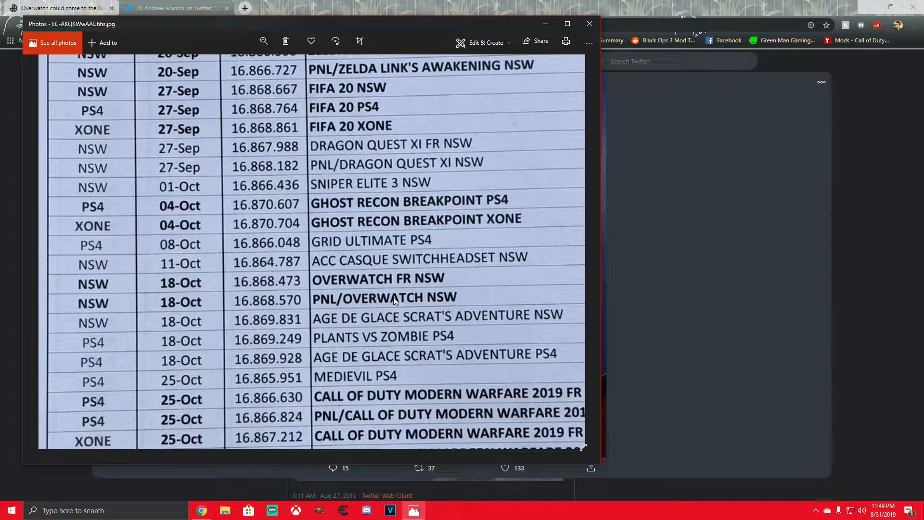
mouse_move(172, 314)
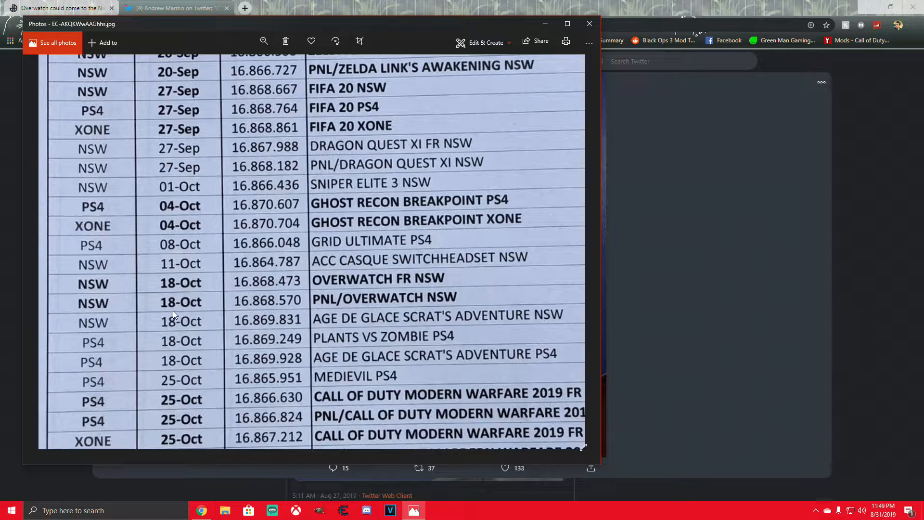
mouse_move(179, 311)
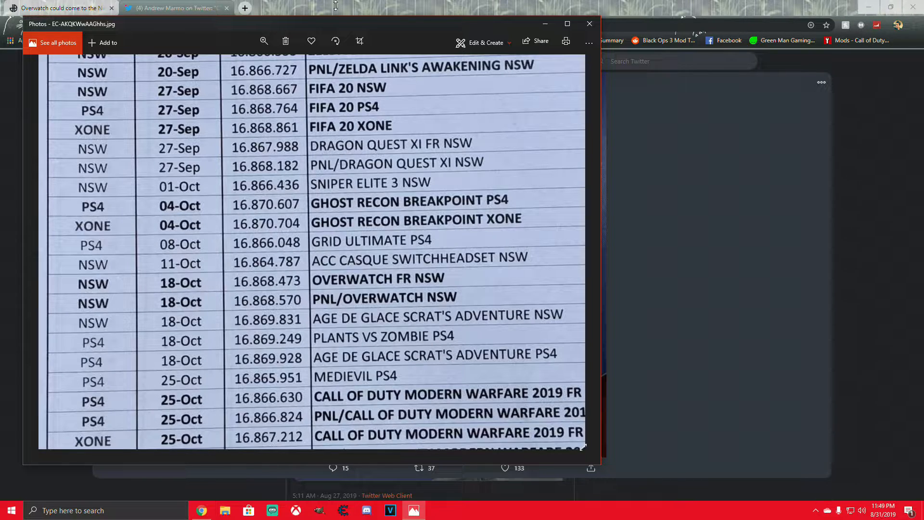
mouse_move(588, 23)
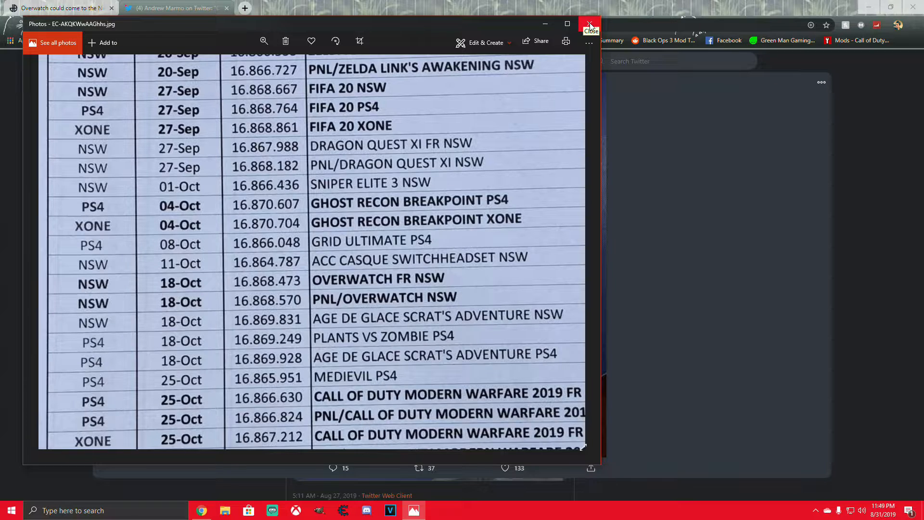
Step: Close the Photos window and return to the Dexerto article at Sabi's tweet embed
click(589, 27)
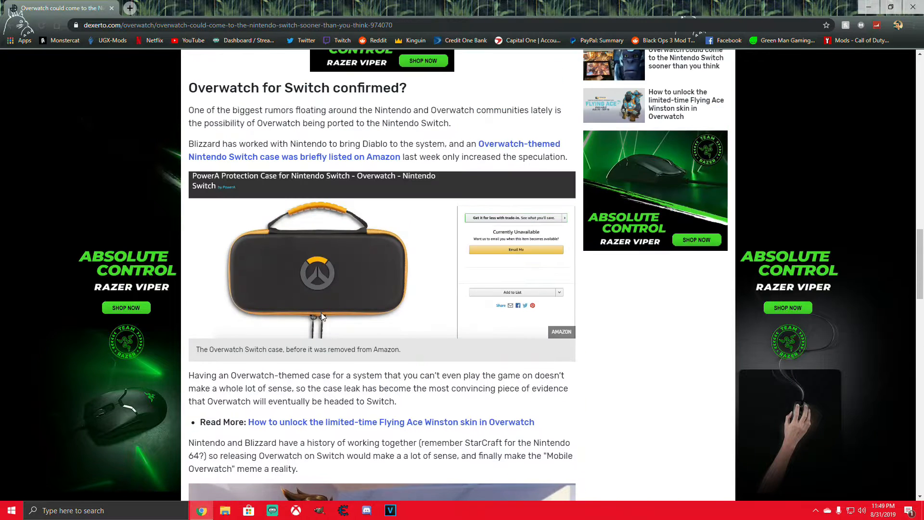
scroll(up, 3)
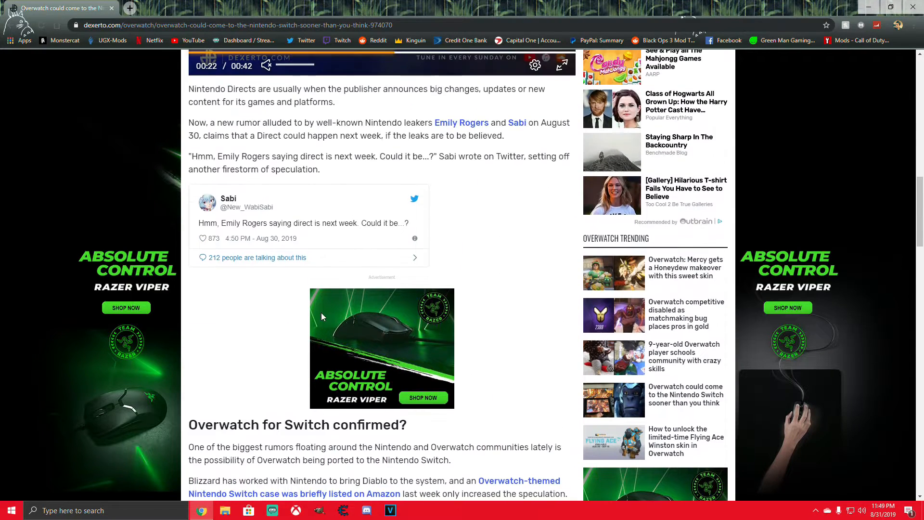
mouse_move(322, 319)
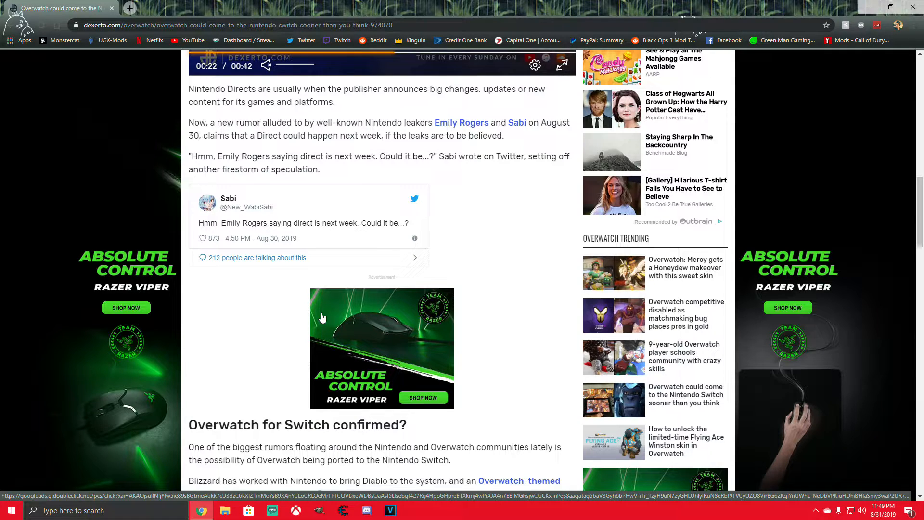
mouse_move(478, 307)
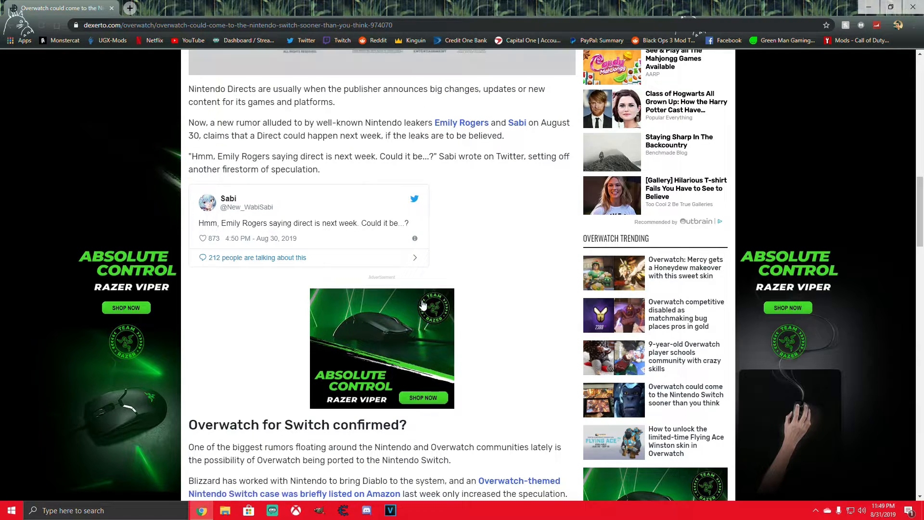
mouse_move(465, 388)
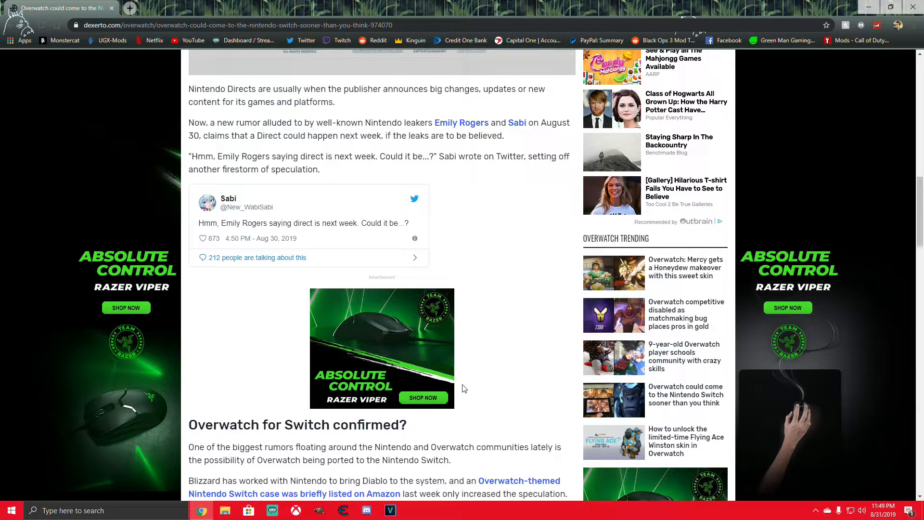
mouse_move(599, 497)
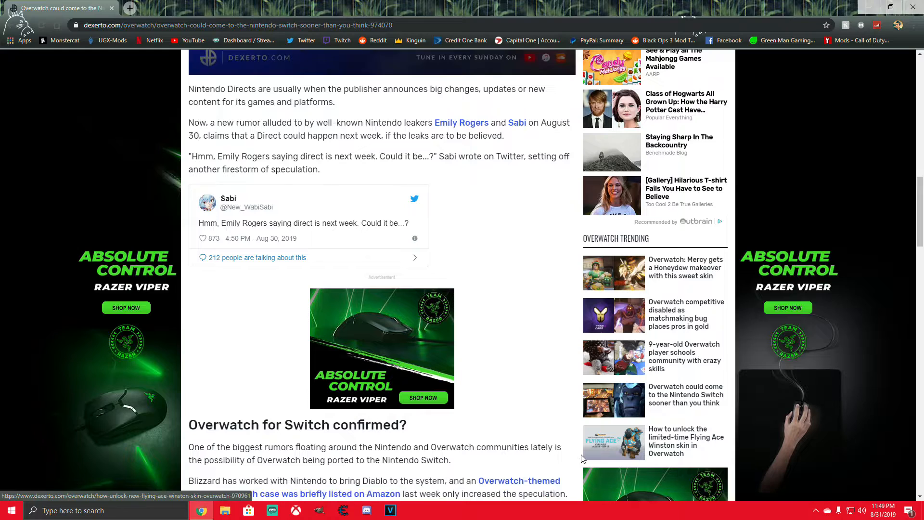
click(381, 57)
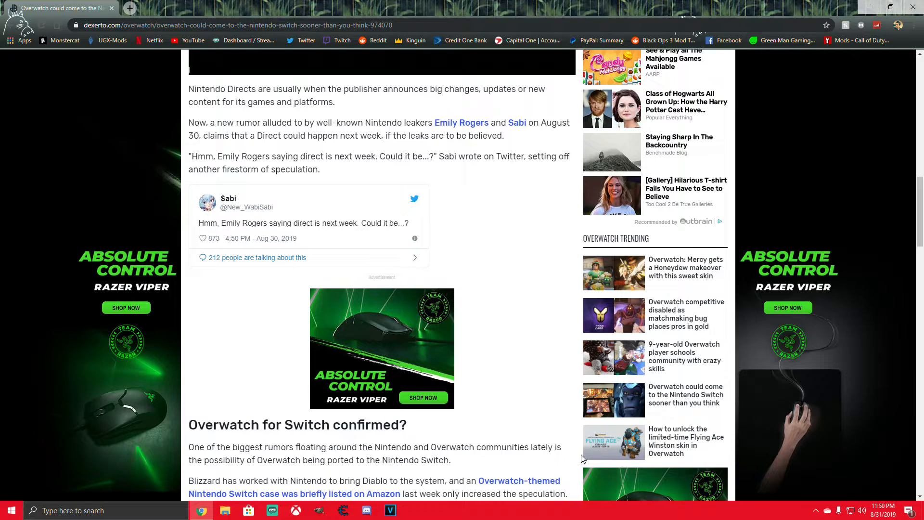
mouse_move(613, 109)
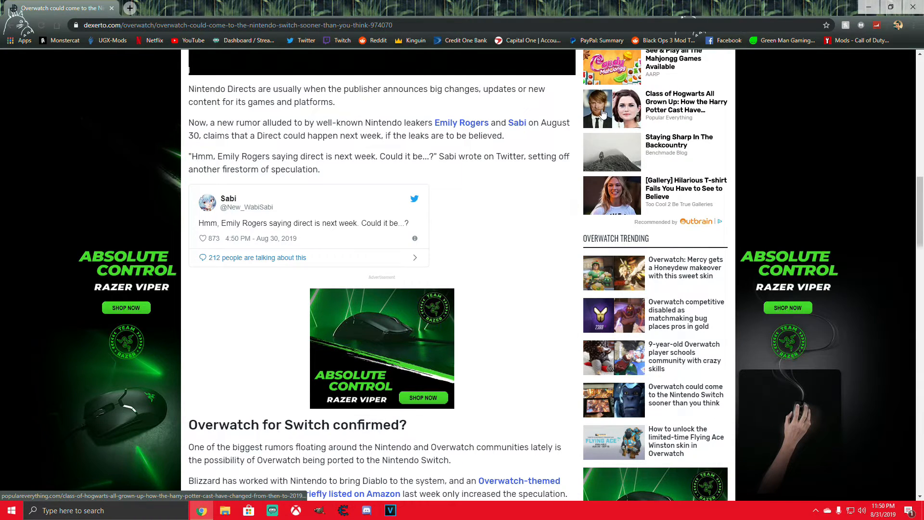